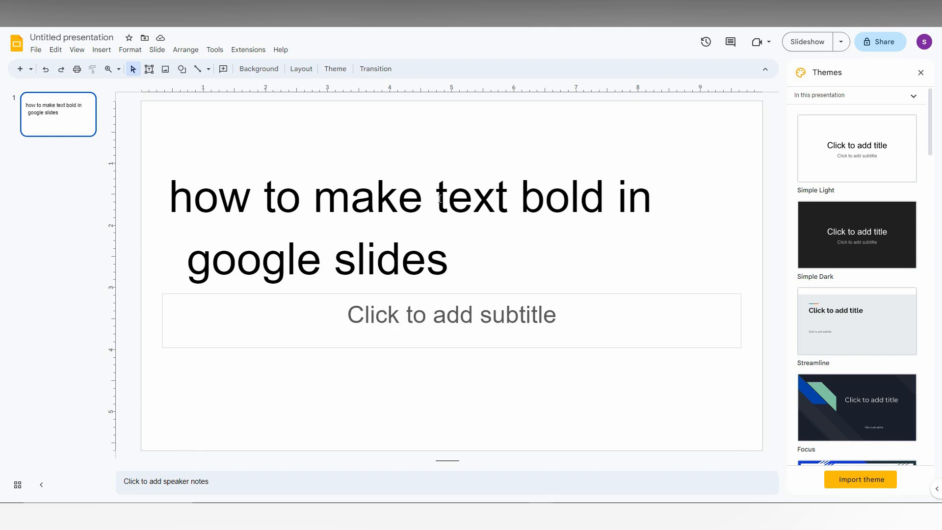
# Step: Make the words 'text bold' in the title bold, leaving the rest regular
pyautogui.moveTo(437, 196); pyautogui.dragTo(567, 196)
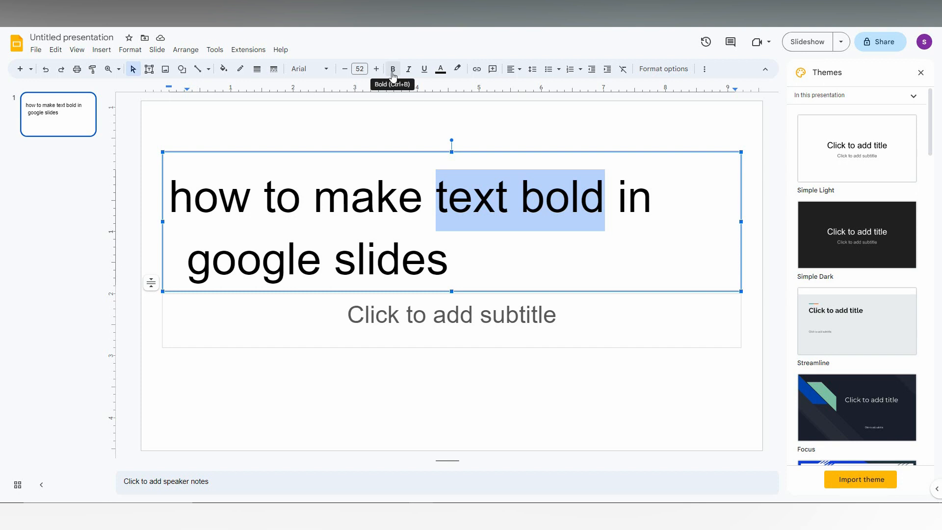
pyautogui.click(392, 69)
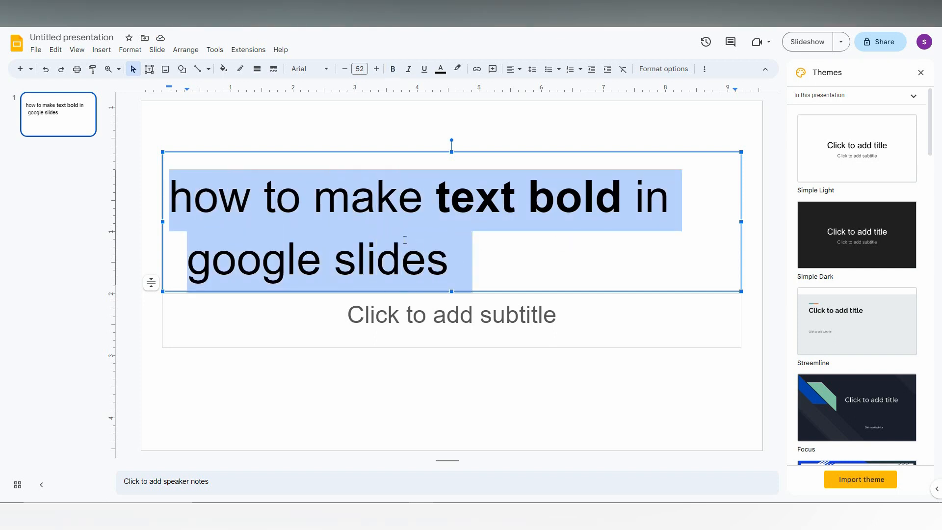
# Step: Bold the whole title via Format > Text > Bold
pyautogui.click(130, 49)
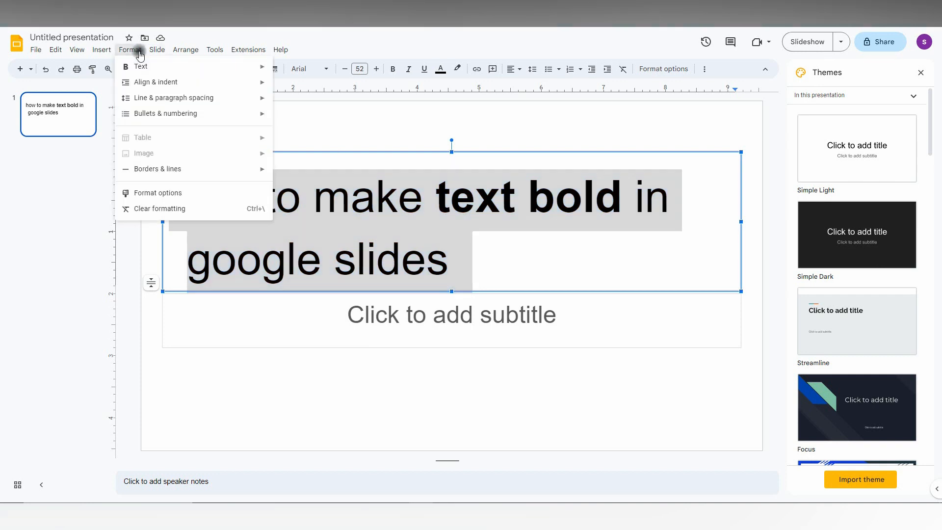
pyautogui.moveTo(140, 67)
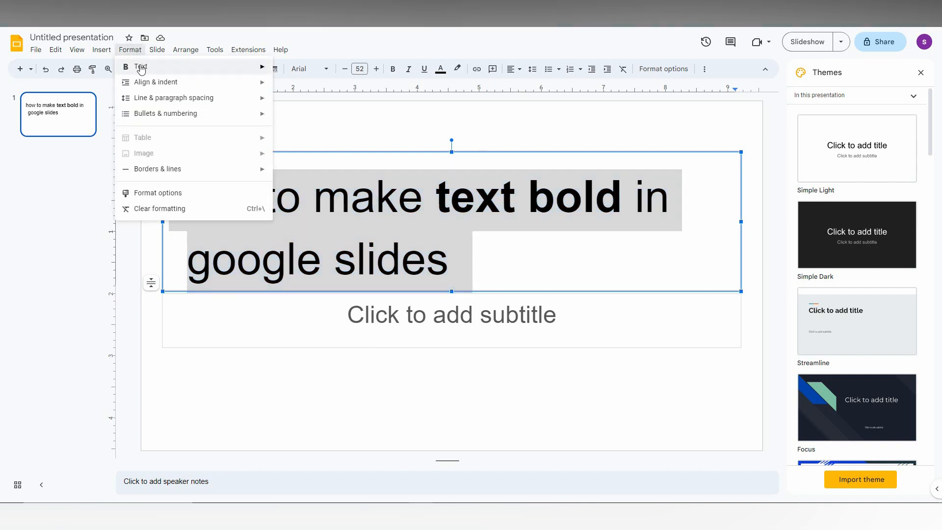
pyautogui.click(141, 66)
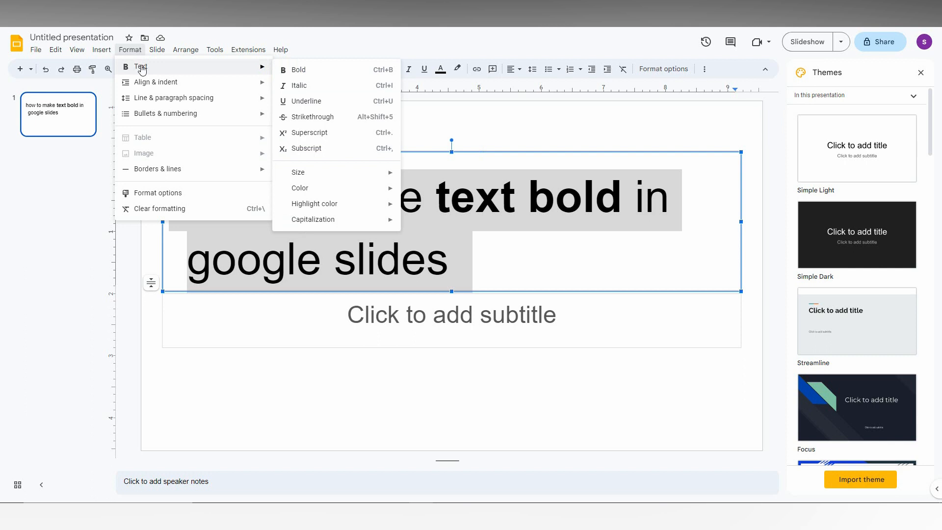
pyautogui.moveTo(298, 69)
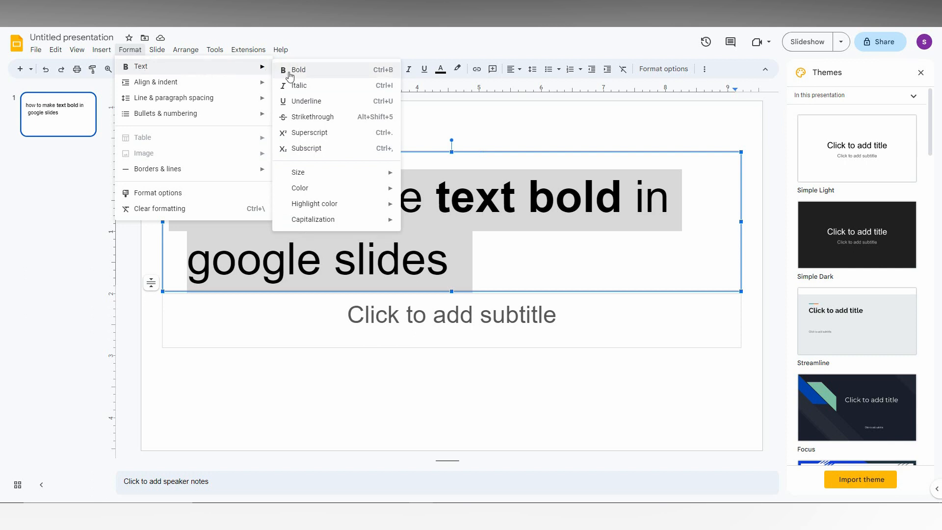
pyautogui.click(298, 69)
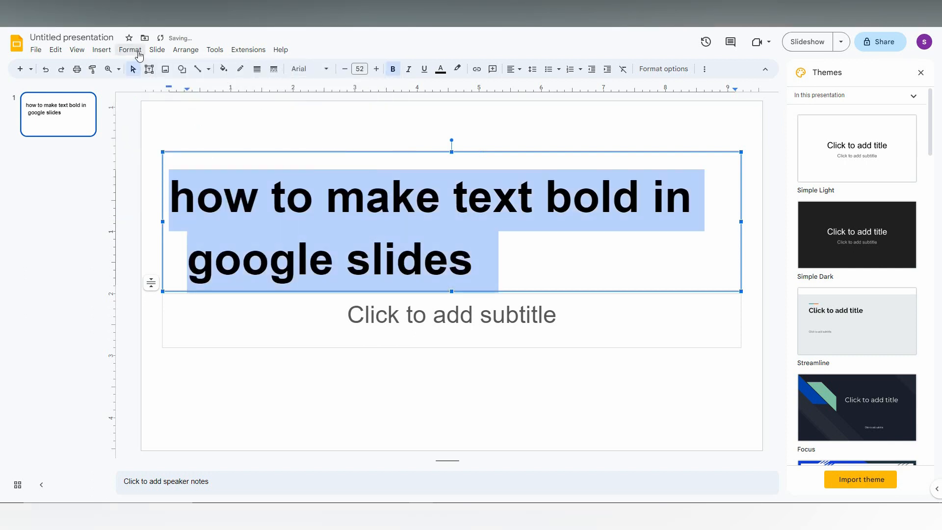
pyautogui.click(130, 49)
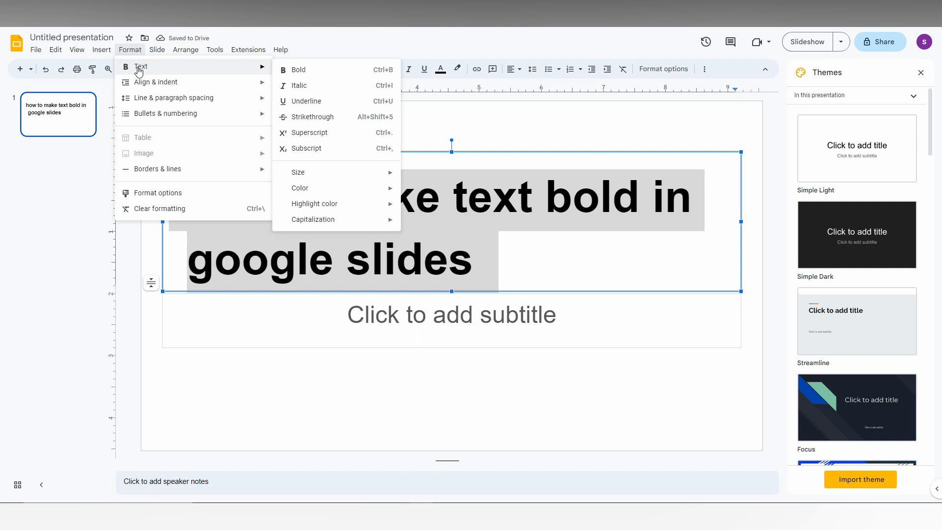
pyautogui.moveTo(261, 72)
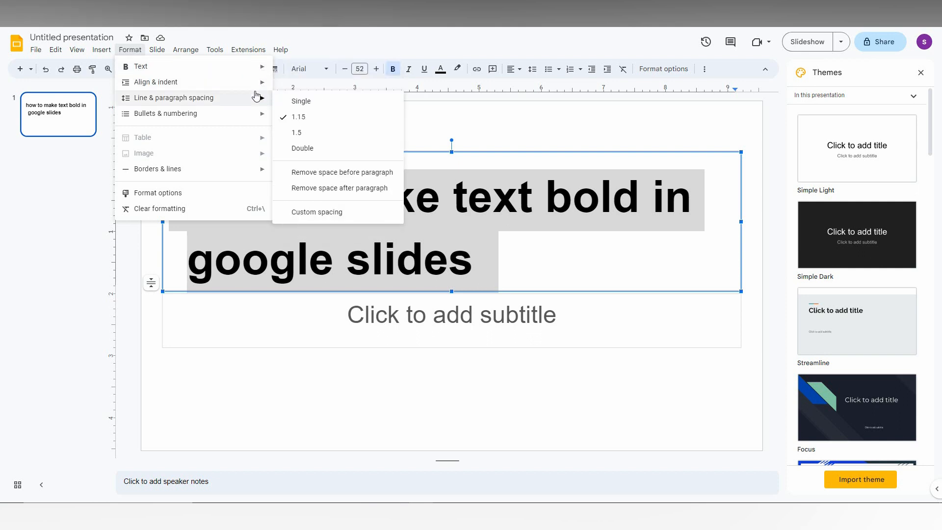
pyautogui.moveTo(164, 113)
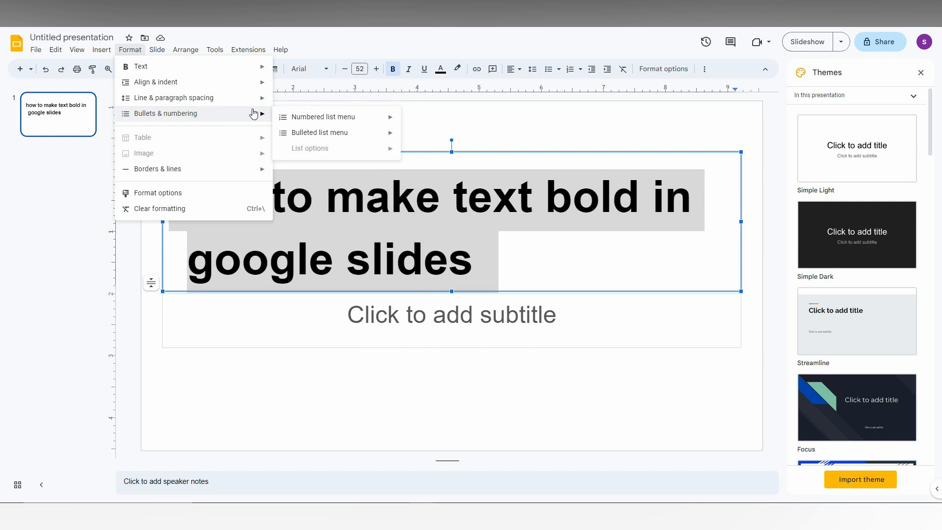
pyautogui.moveTo(425, 234)
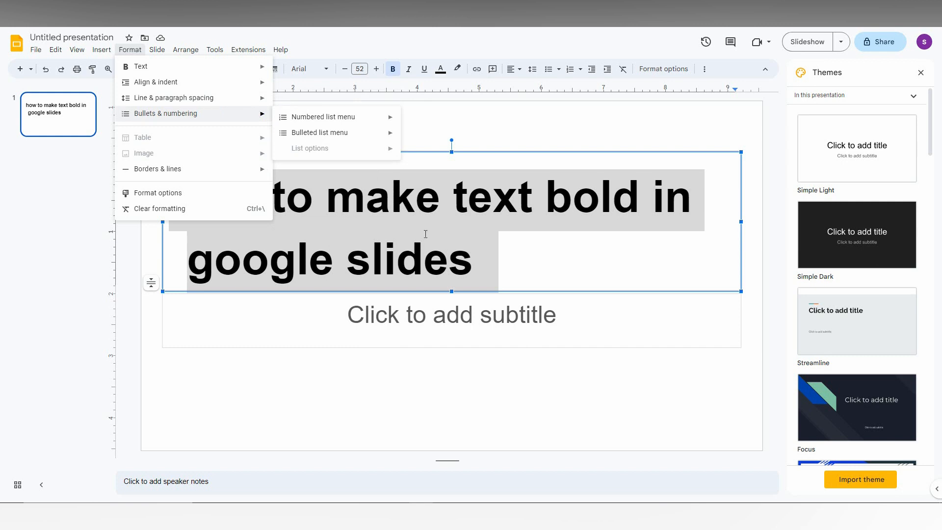
pyautogui.click(452, 314)
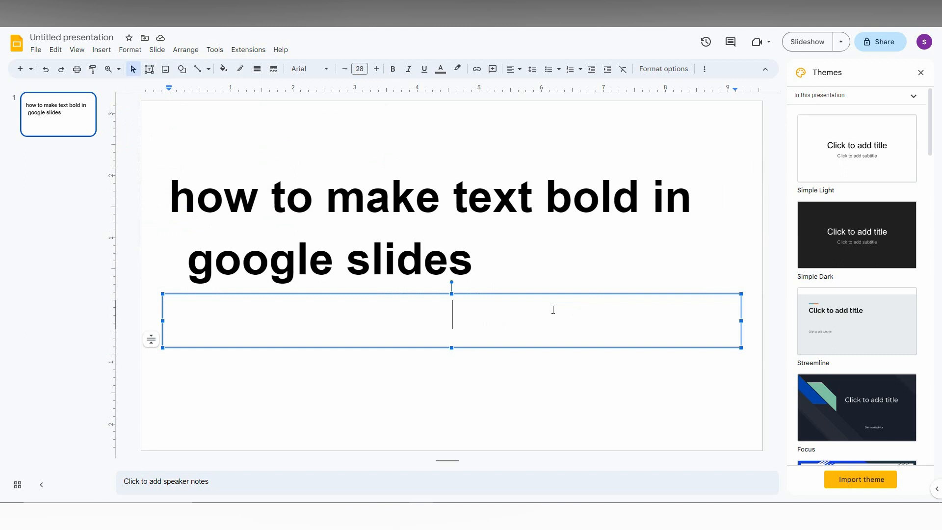